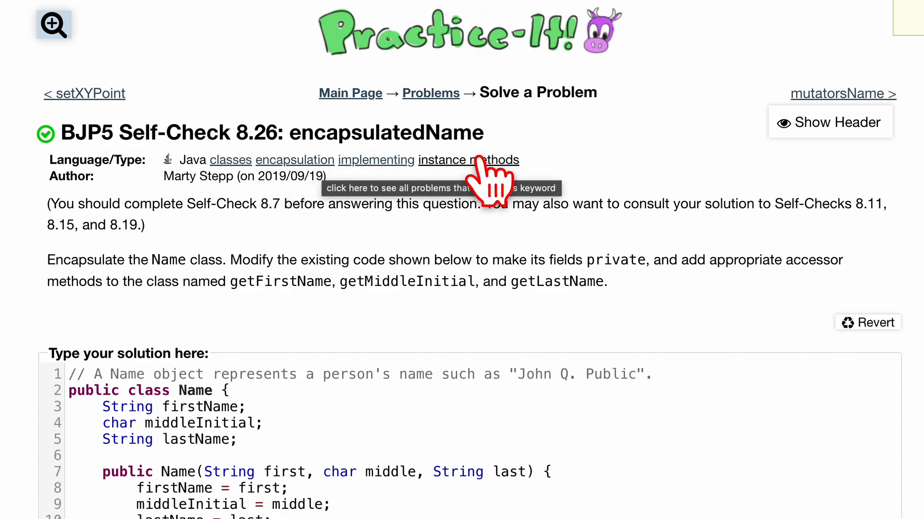
mouse_move(74, 218)
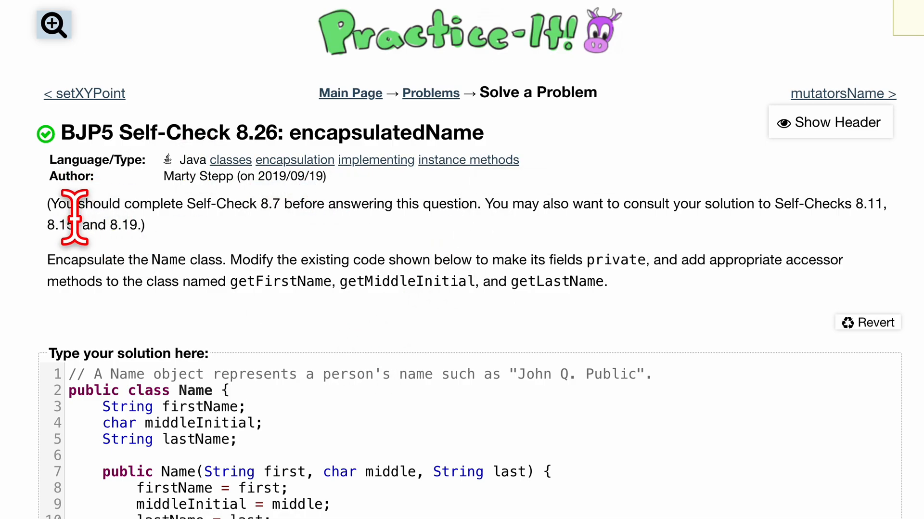
mouse_move(236, 236)
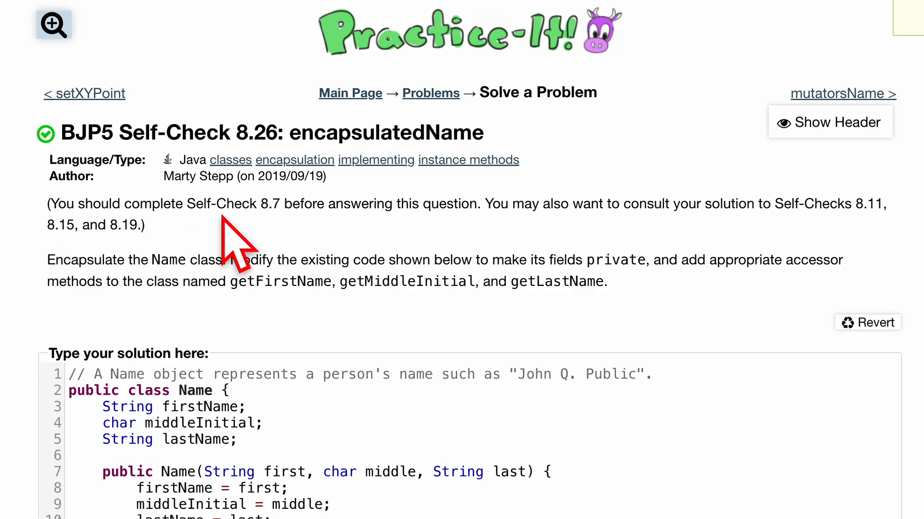
mouse_move(265, 472)
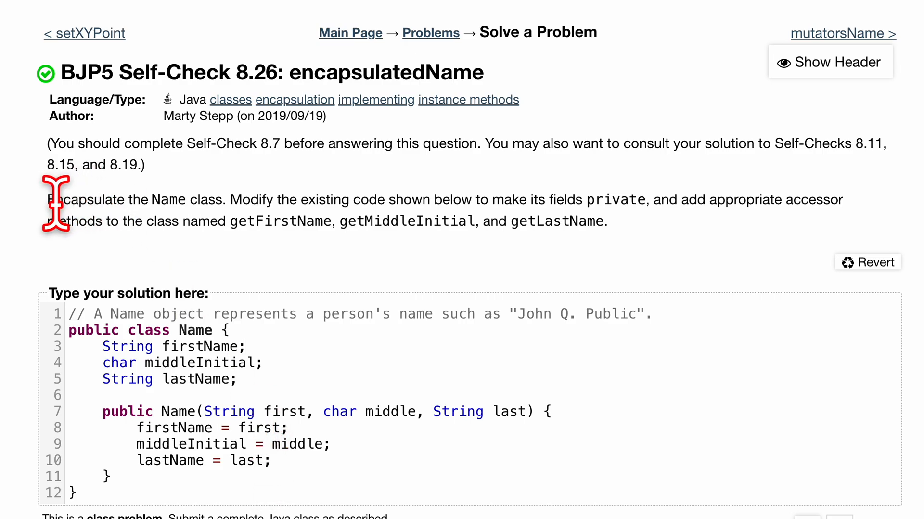
mouse_move(259, 199)
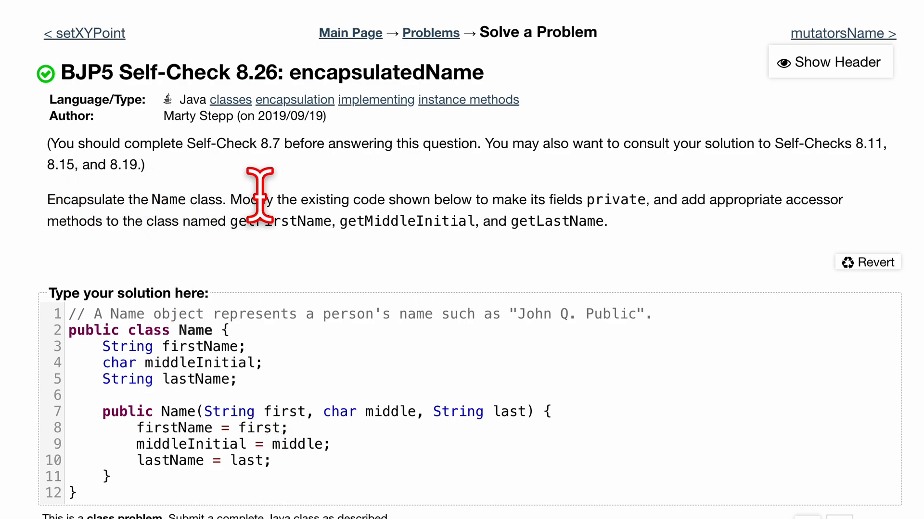
mouse_move(428, 201)
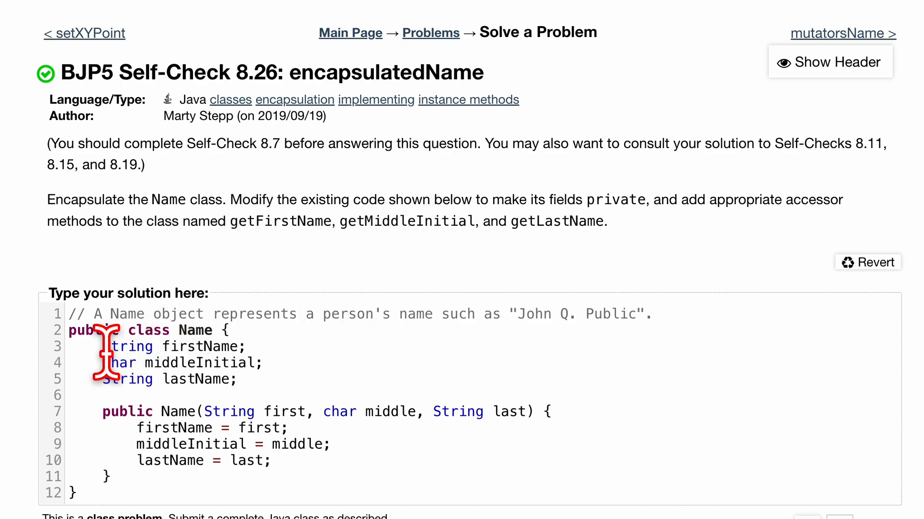
- Add 'private' to the firstName, middleInitial and lastName field declarations
left_click_drag(103, 330, 218, 329)
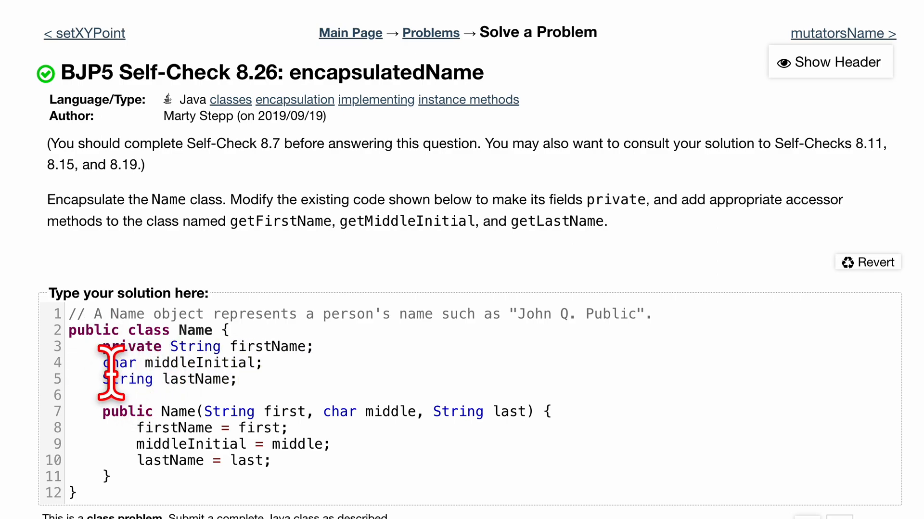
type("private")
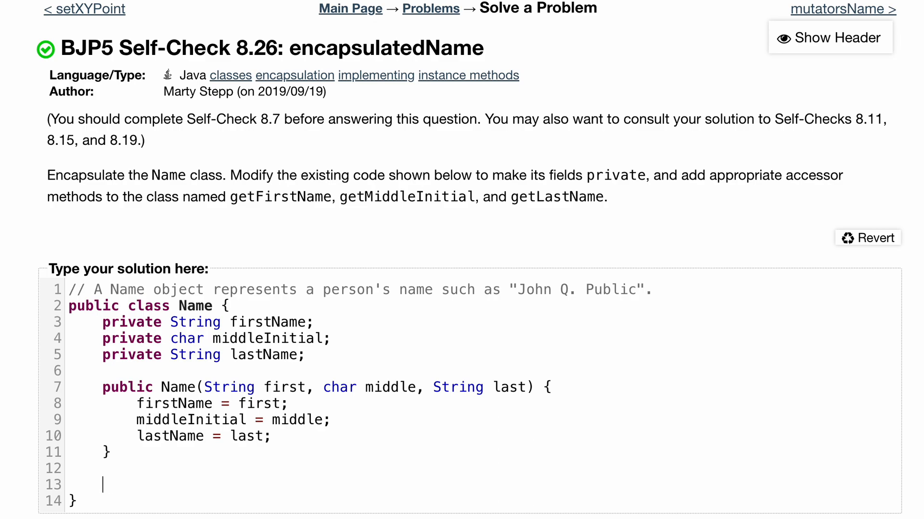
- Add a '//accessor methods' comment below the constructor
type("/")
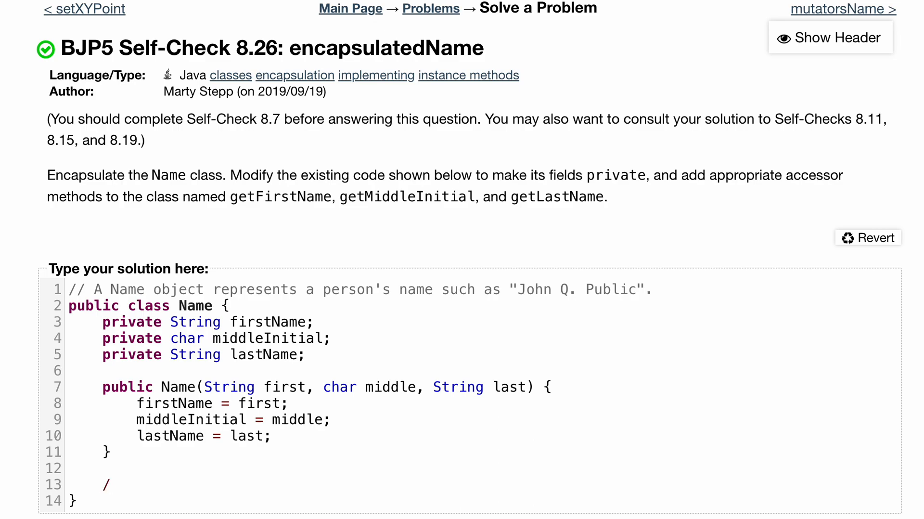
left_click(110, 485)
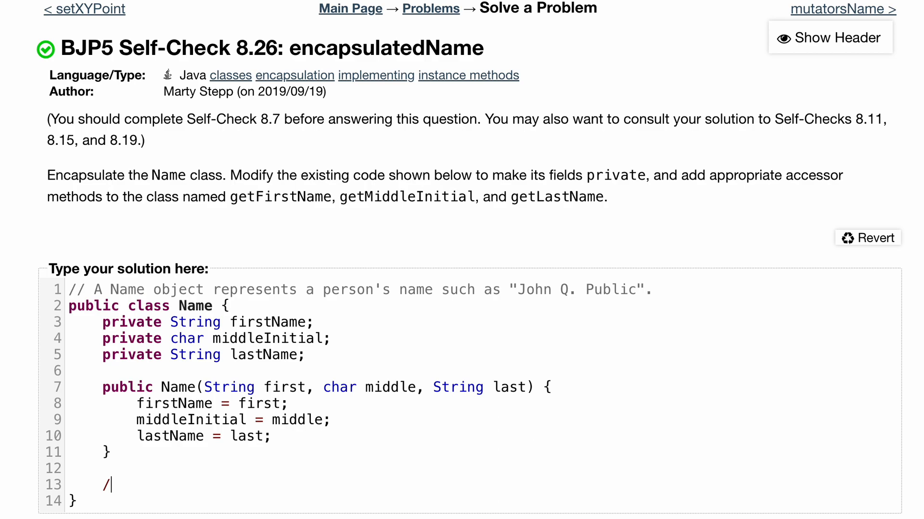
type("/accessor methods")
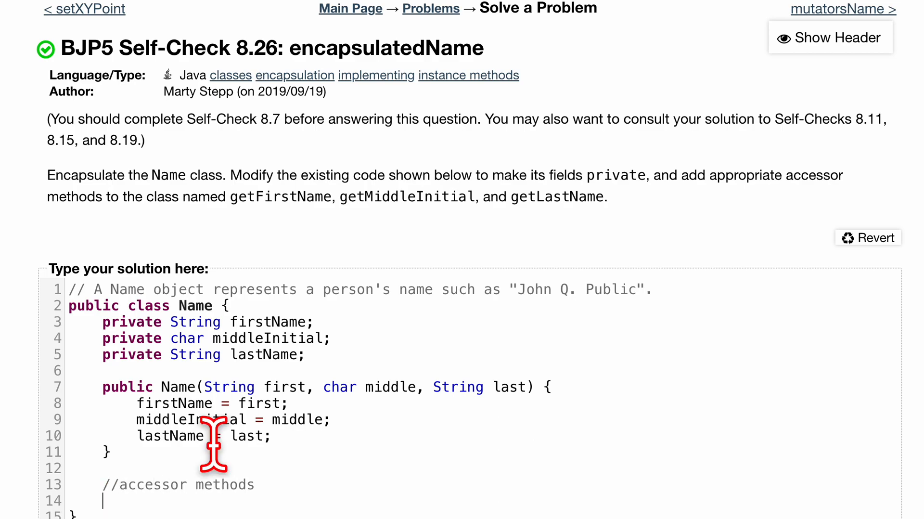
scroll("down", 3)
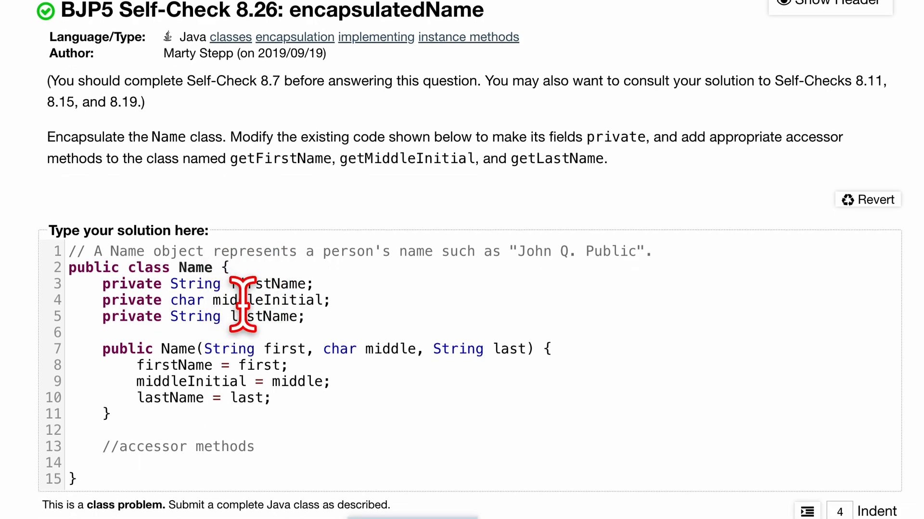
- Write 'public String getFirstName() { return firstName;' without its closing brace
left_click(137, 462)
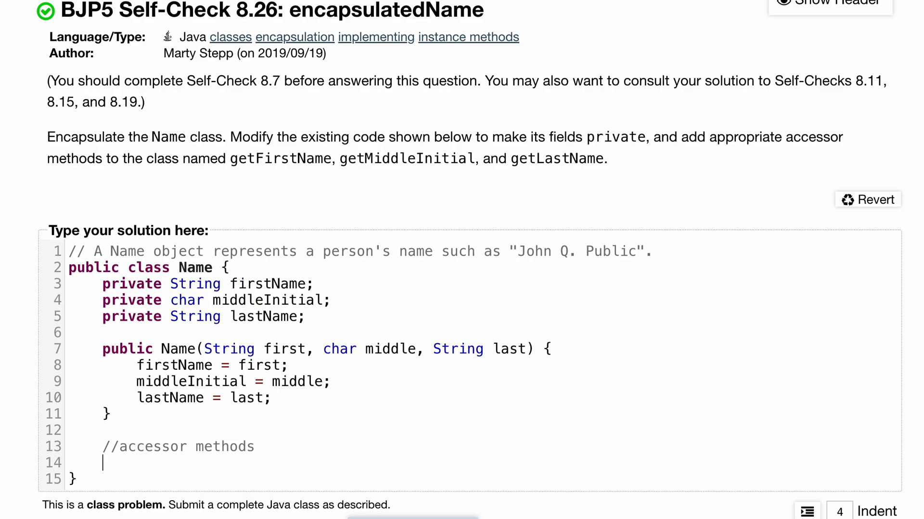
type("public")
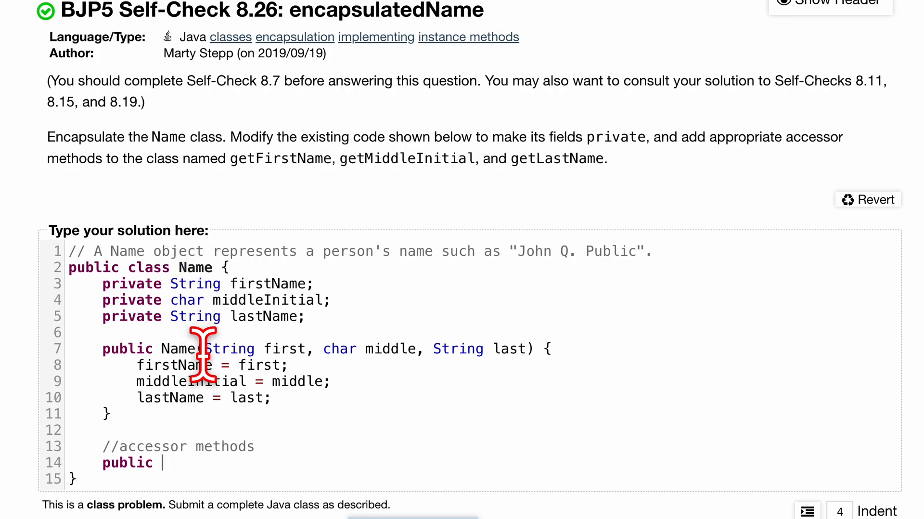
mouse_move(273, 289)
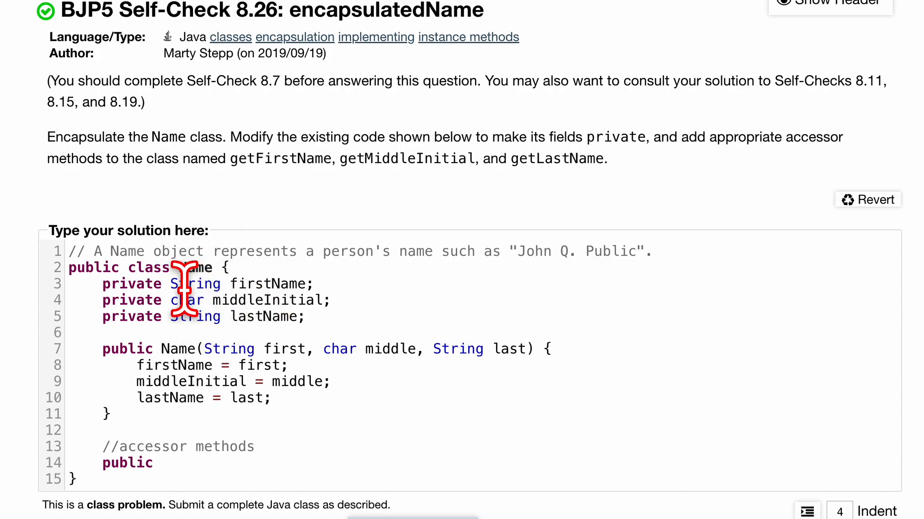
mouse_move(284, 381)
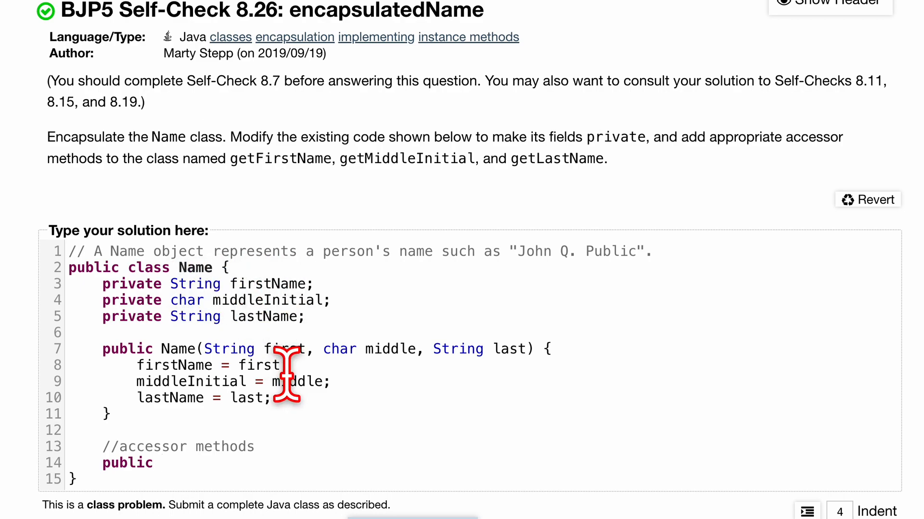
type("String")
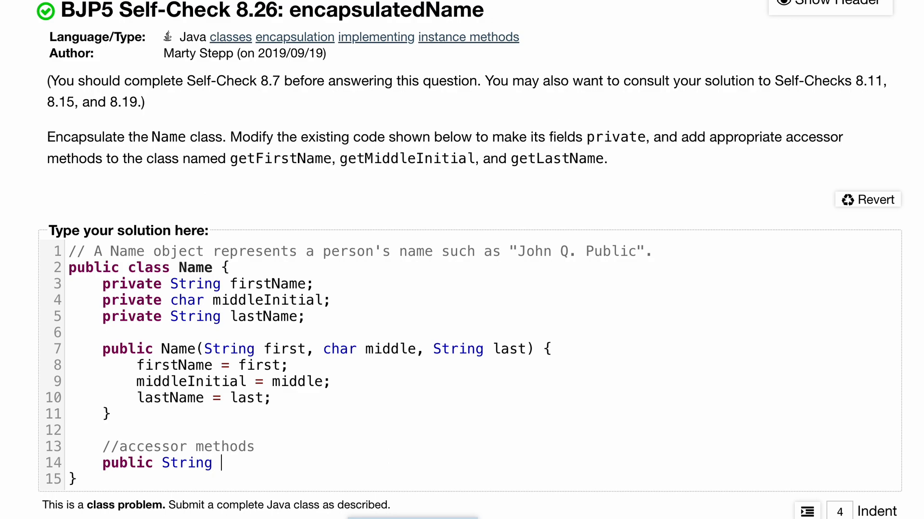
type("getFirst")
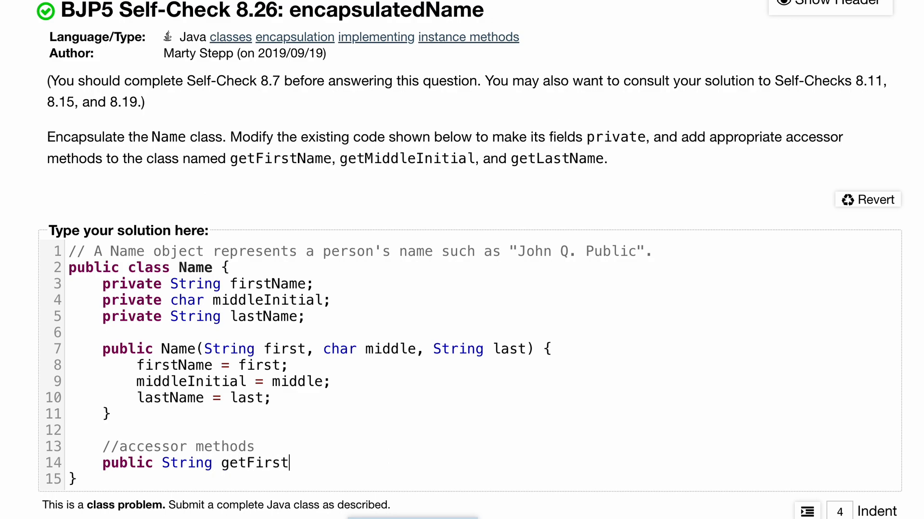
type("Name()")
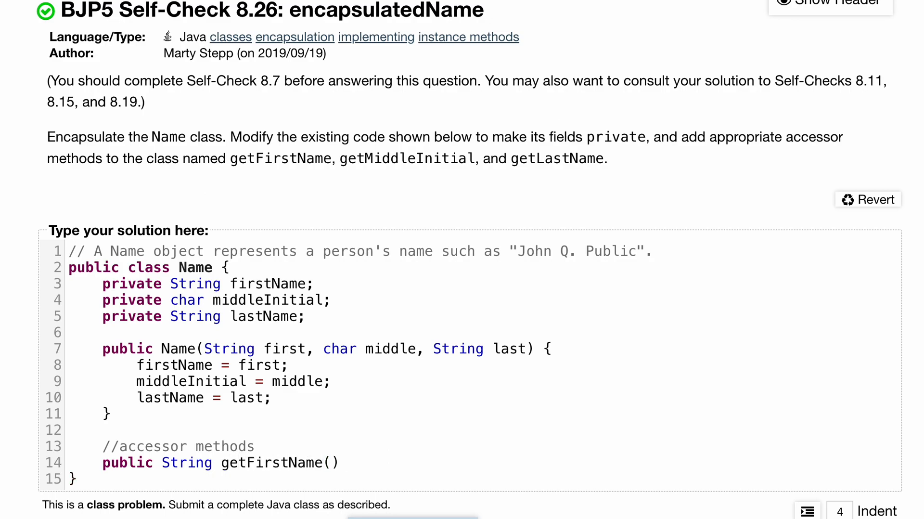
type("{")
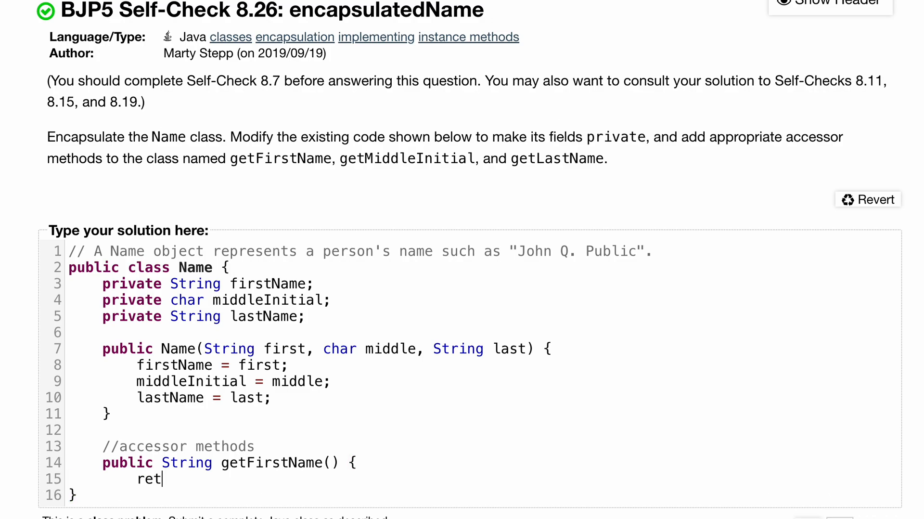
type("urn")
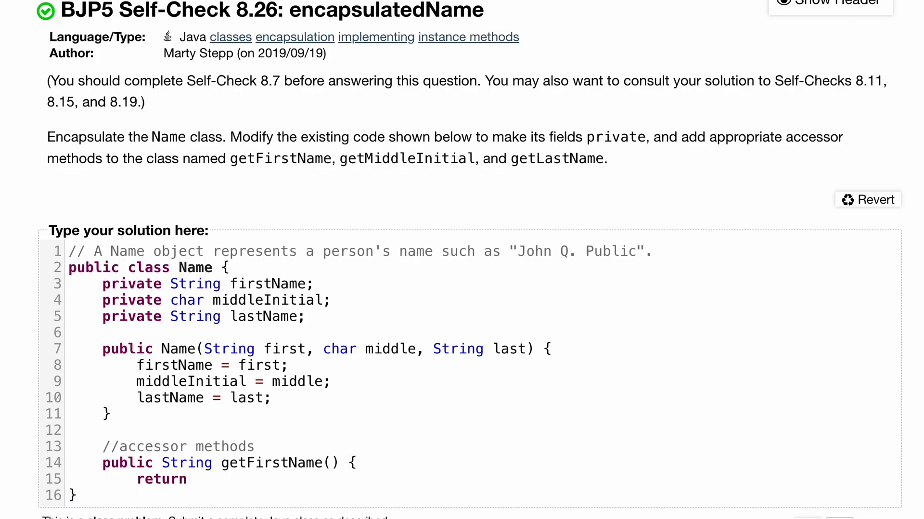
type("firstName;")
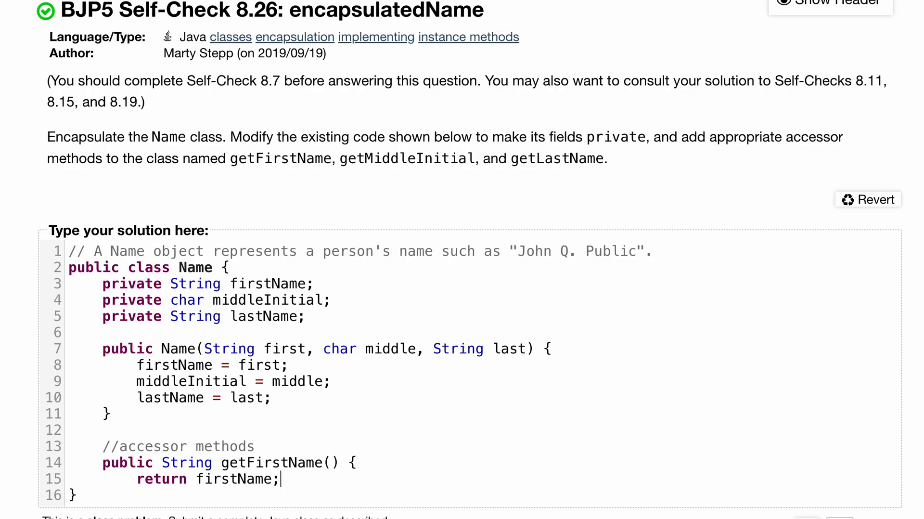
- Add char getMiddleInitial() returning middleInitial and a getLasttName() method returning lastName
scroll("down", 3)
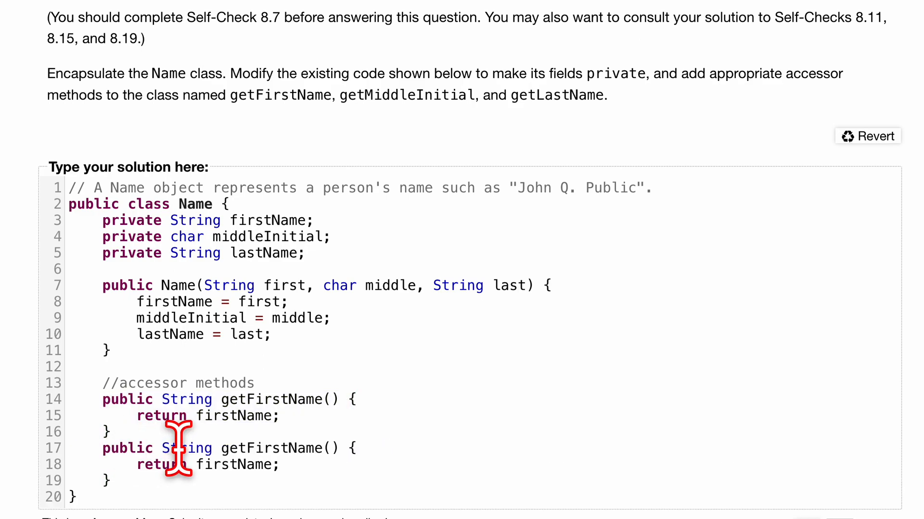
type("char")
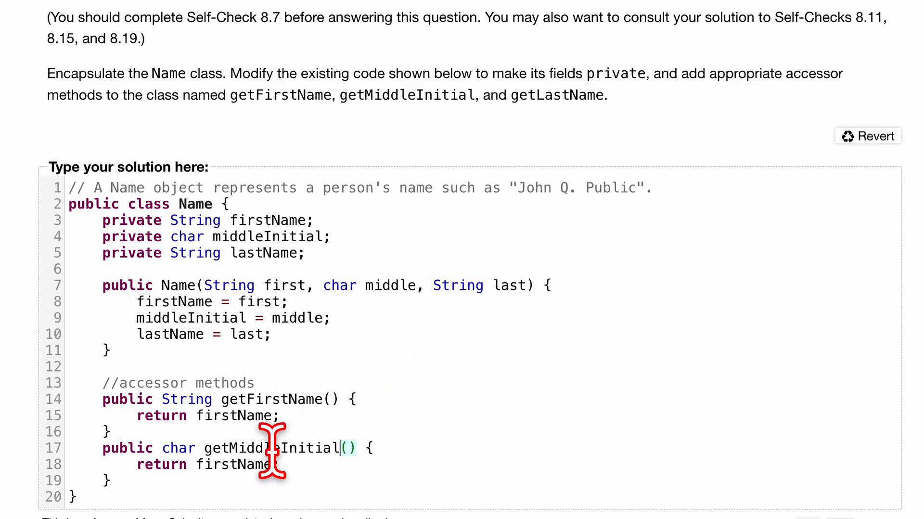
type("middleInitia")
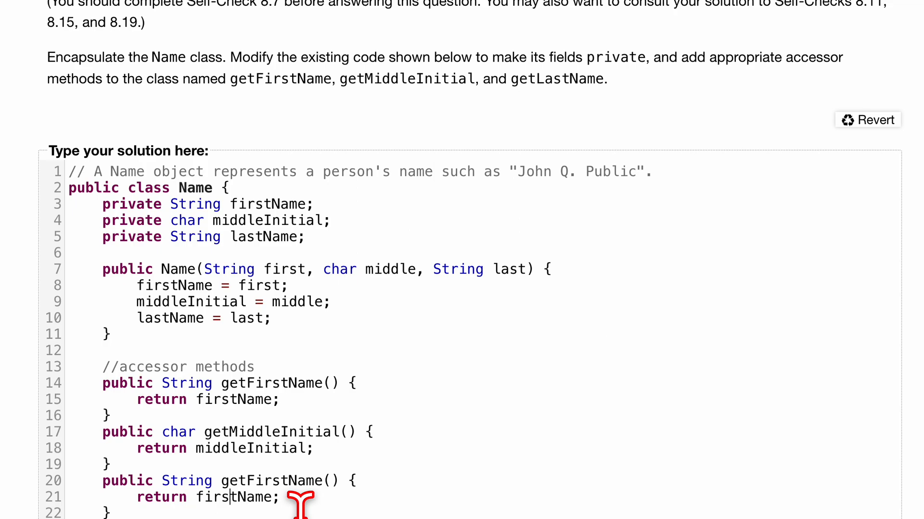
type("lasName")
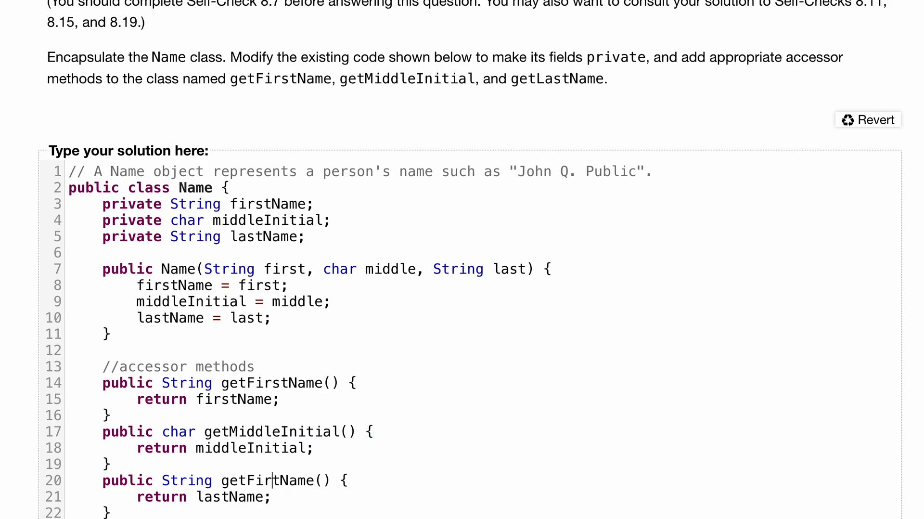
type("Last")
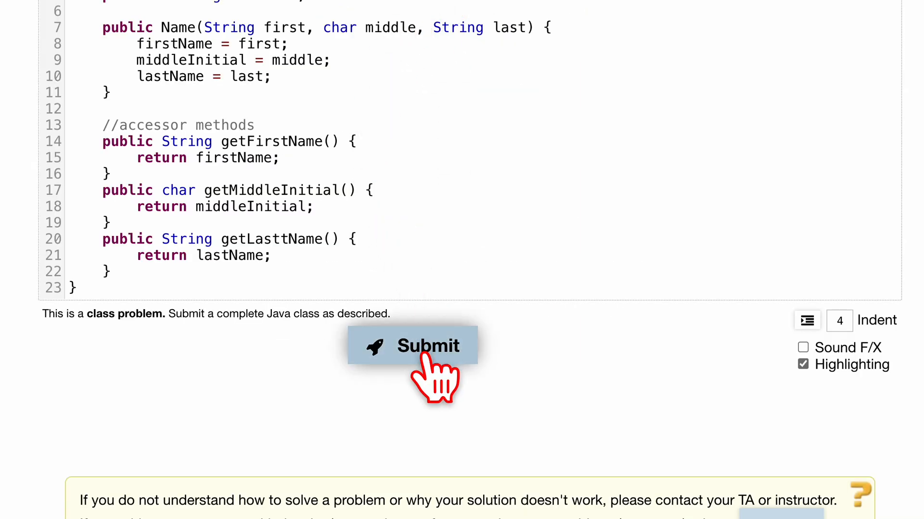
- Submit, see the cannot-find-symbol getLastName() error, and rename the accessor to getLastName
left_click(412, 345)
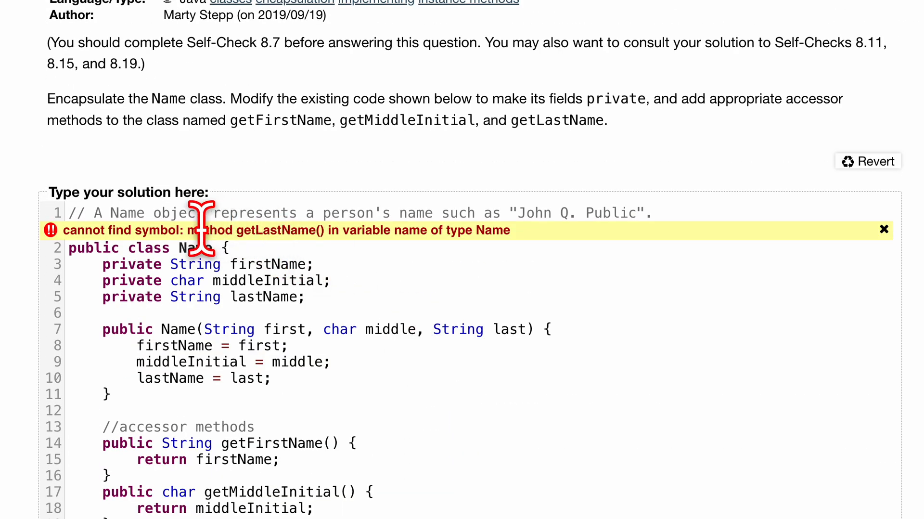
scroll("down", 3)
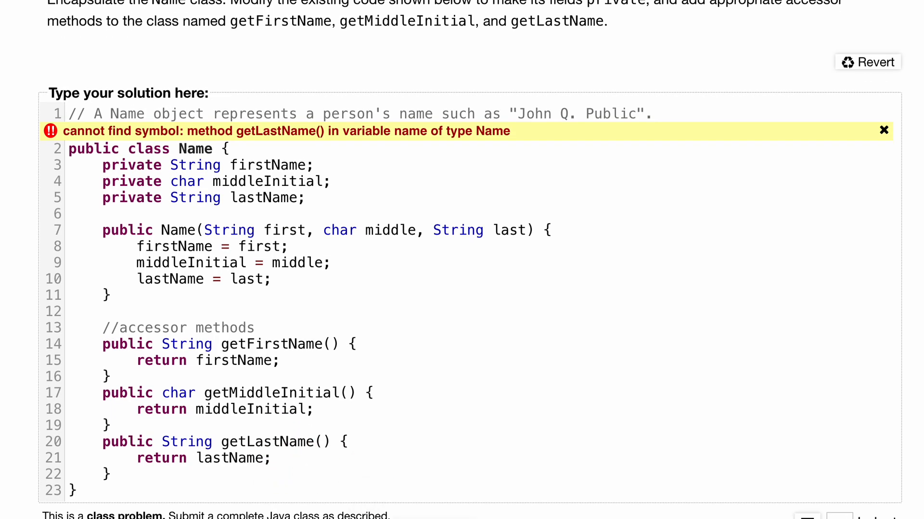
- Resubmit the corrected Name class and confirm all 4 of 4 tests pass
left_click(413, 450)
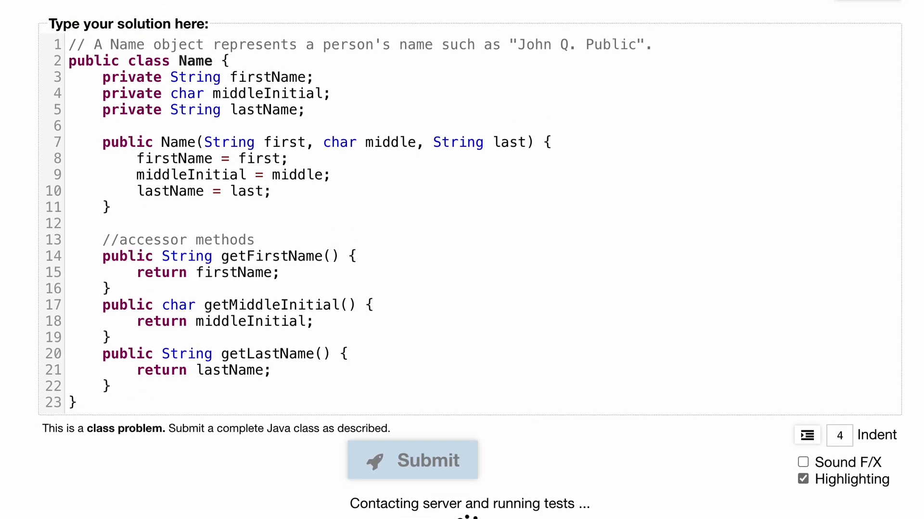
left_click(413, 460)
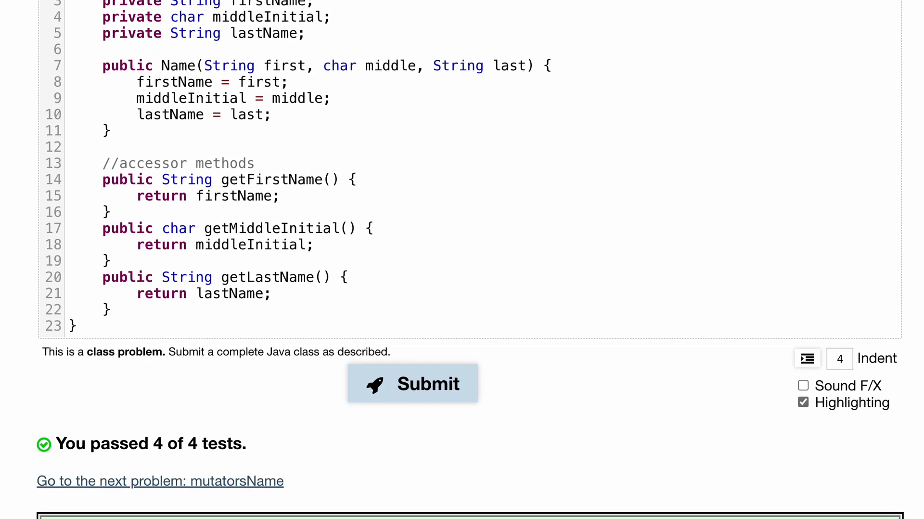